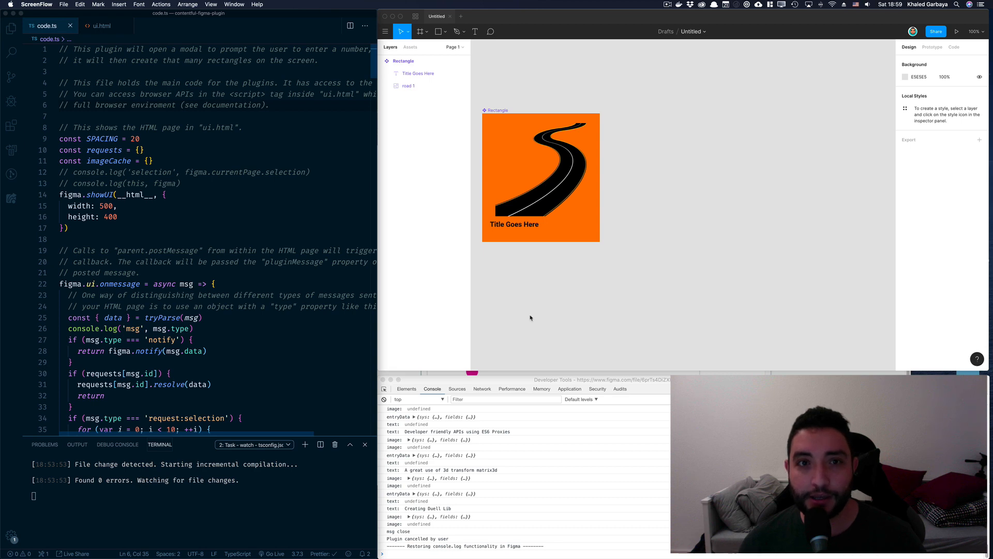
{"action": "mouse_move", "coordinate": [543, 307]}
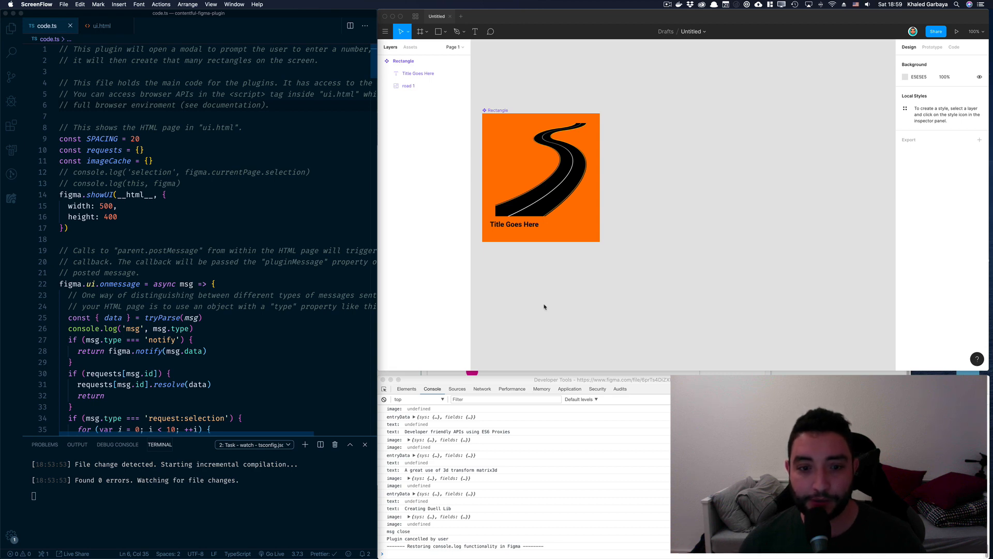
Step: Launch the Contentful development plugin from the Figma menu
{"action": "left_click", "coordinate": [385, 31]}
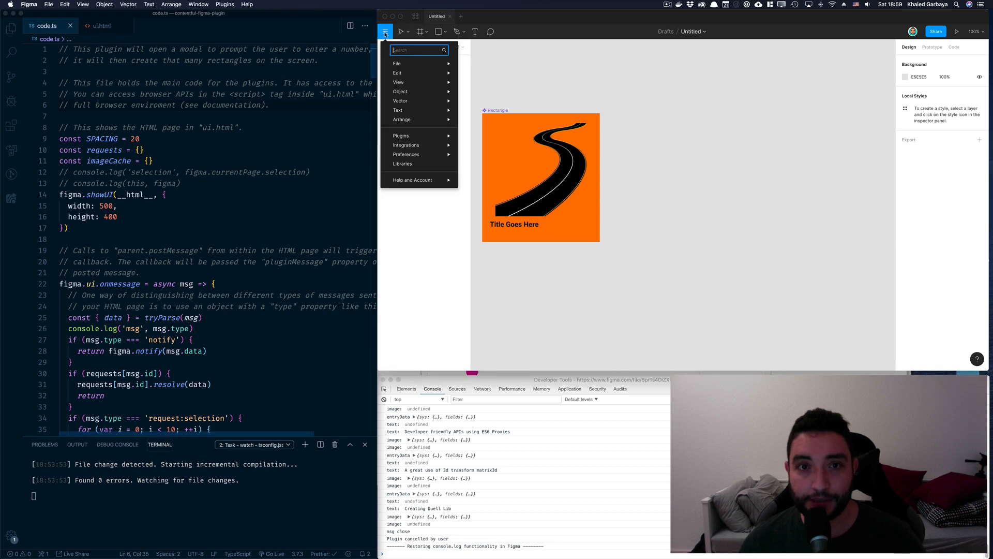
{"action": "mouse_move", "coordinate": [402, 135]}
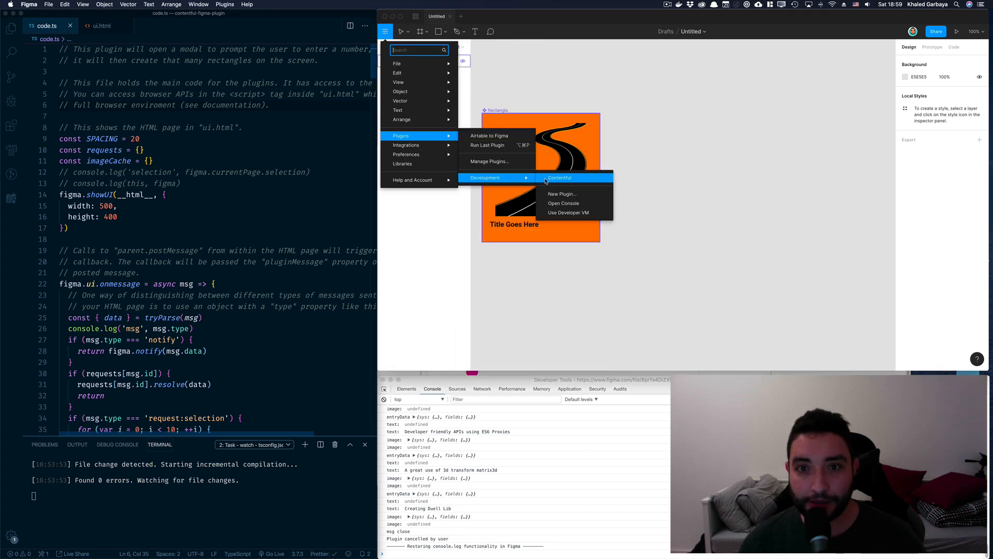
{"action": "left_click", "coordinate": [559, 177]}
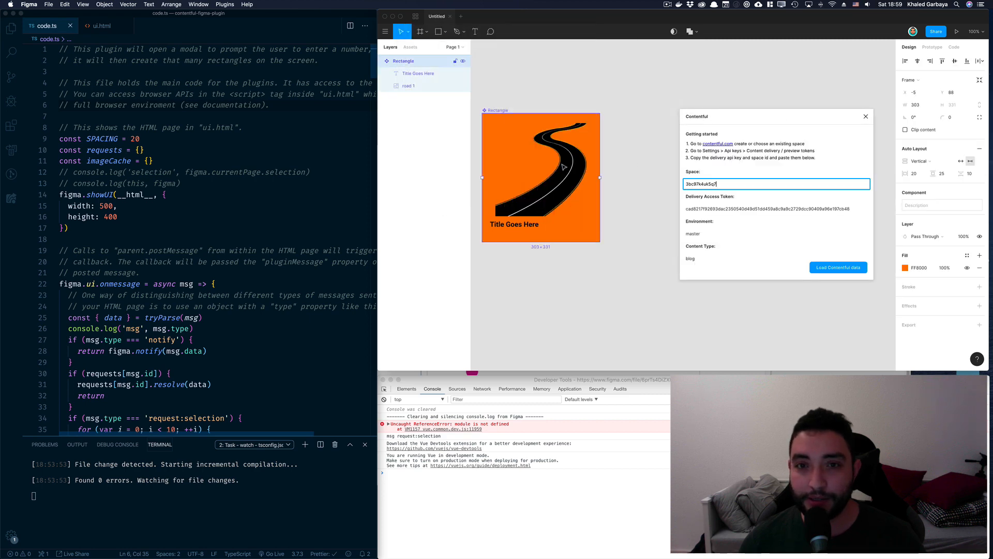
{"action": "mouse_move", "coordinate": [754, 244]}
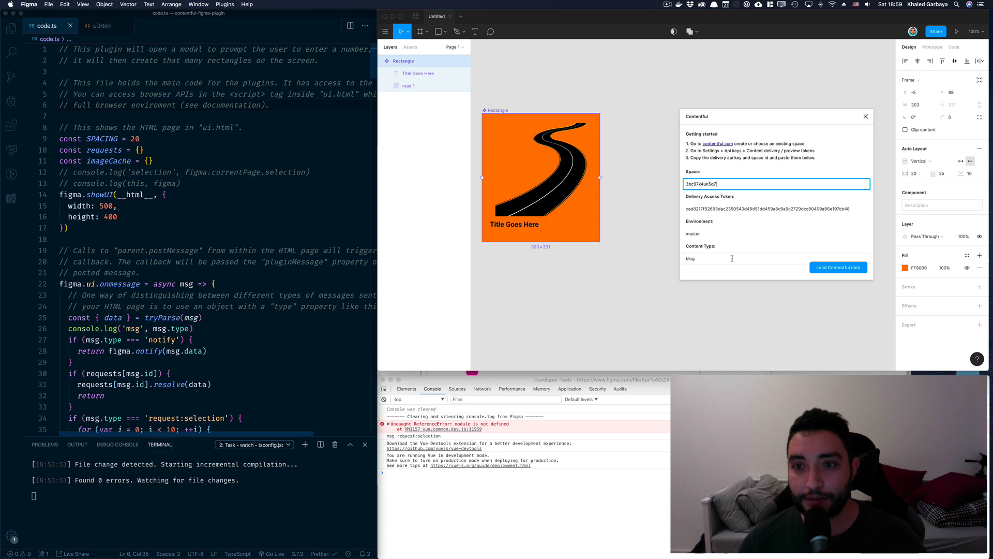
{"action": "mouse_move", "coordinate": [838, 267]}
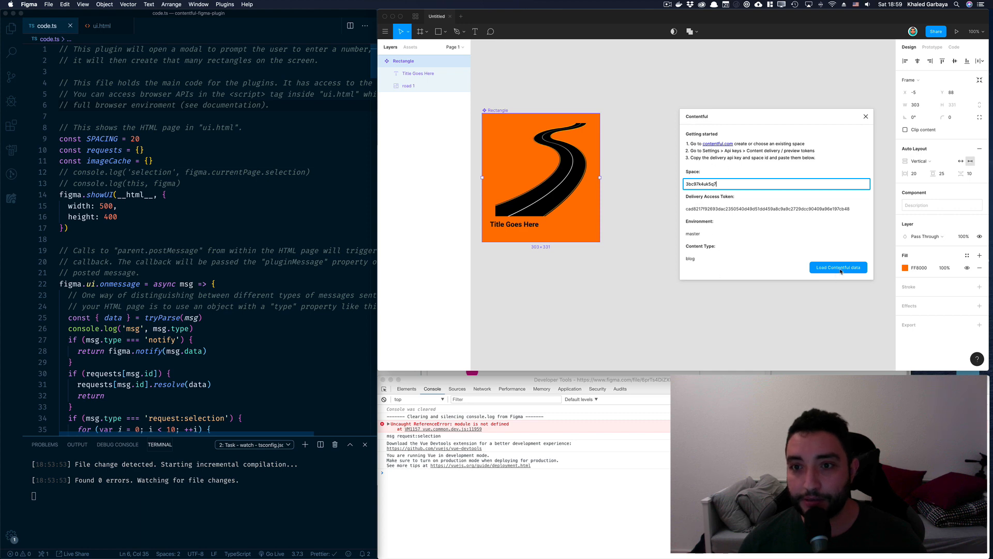
Step: Load the blog entries from Contentful using the pre-filled space, token and content type
{"action": "left_click", "coordinate": [838, 267]}
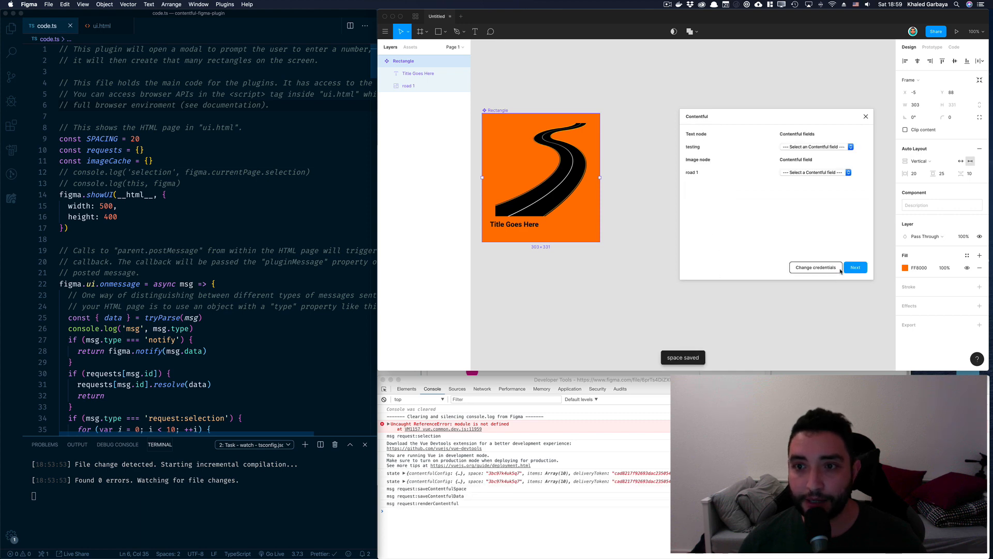
Step: Map the 'testing' text to title and the 'road 1' image to featureImage, then apply
{"action": "left_click", "coordinate": [815, 172]}
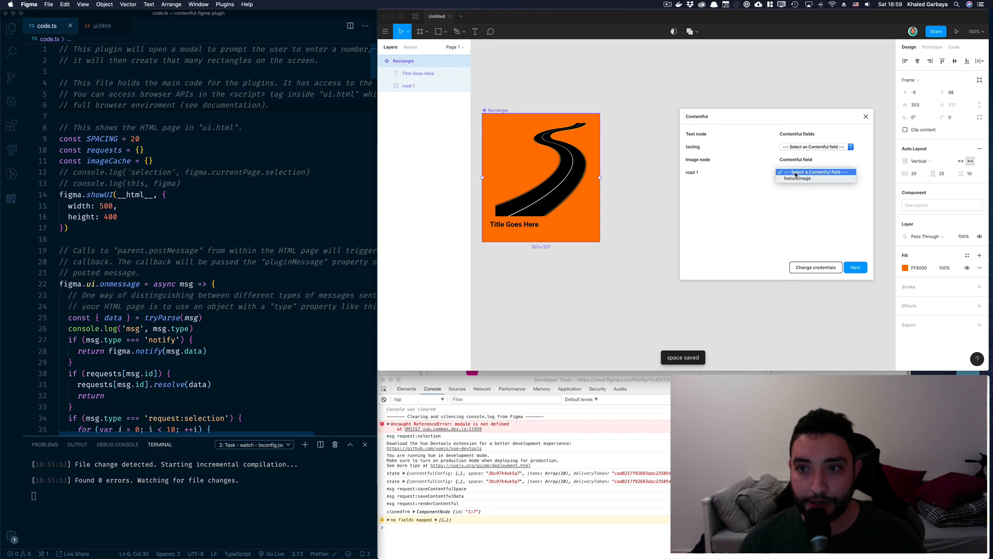
{"action": "left_click", "coordinate": [817, 146]}
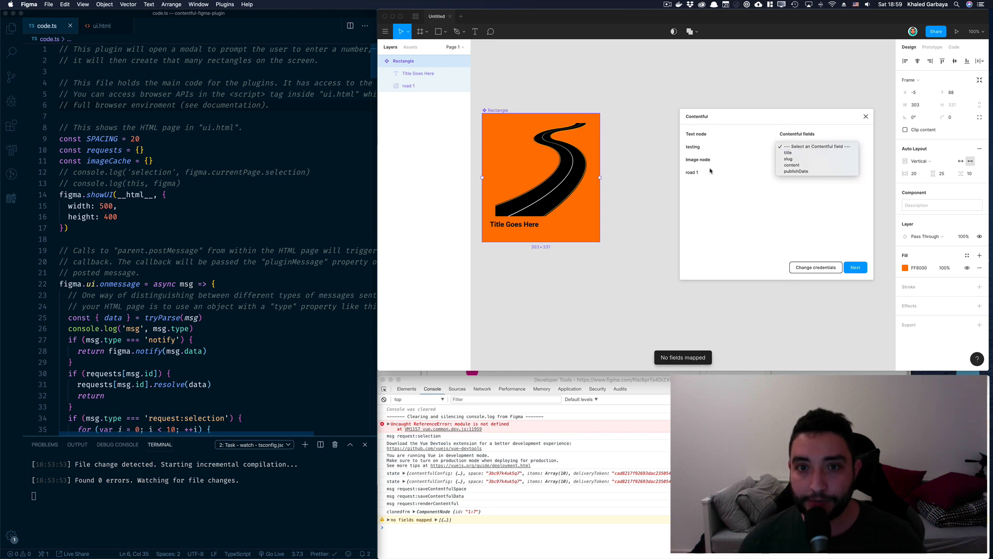
{"action": "mouse_move", "coordinate": [799, 153]}
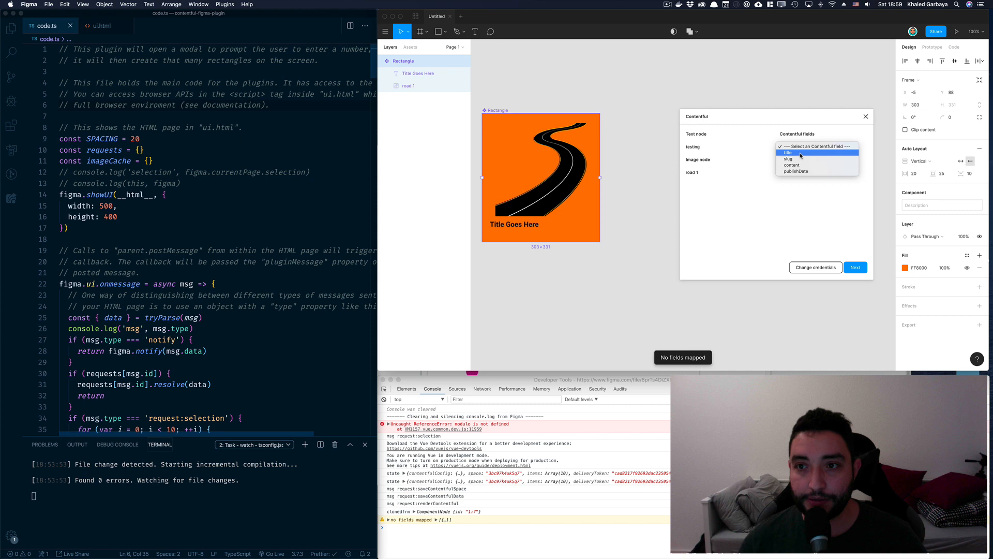
{"action": "left_click", "coordinate": [790, 152]}
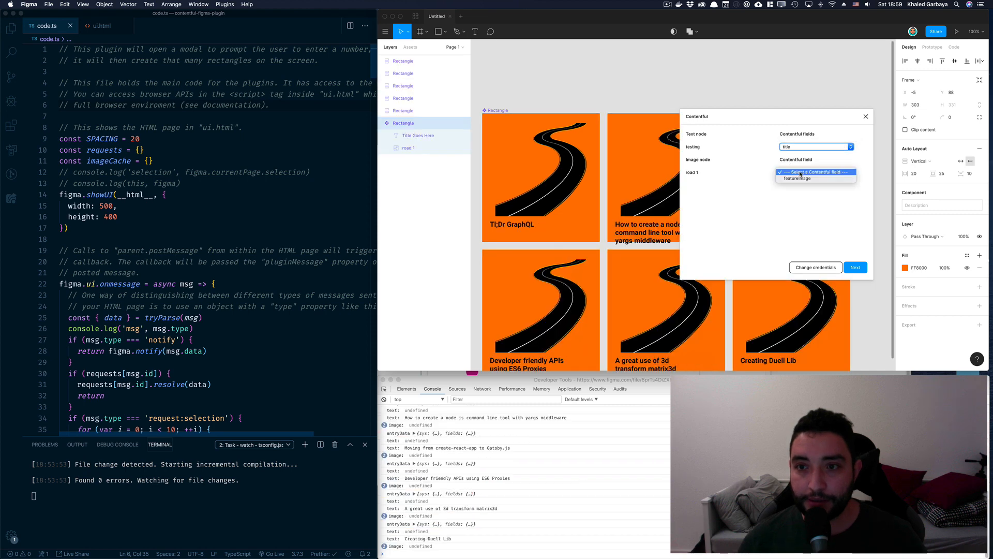
{"action": "left_click", "coordinate": [797, 178]}
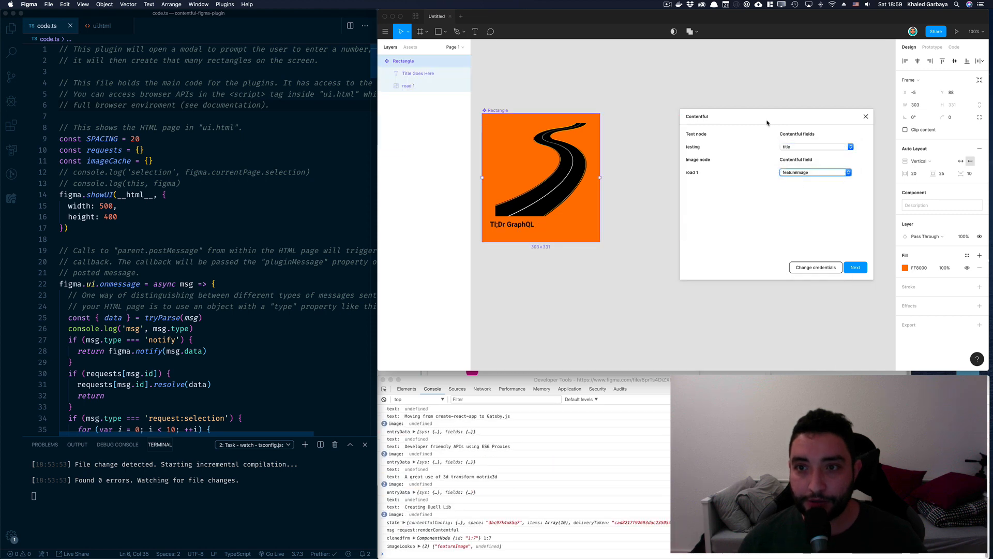
{"action": "left_click", "coordinate": [855, 267]}
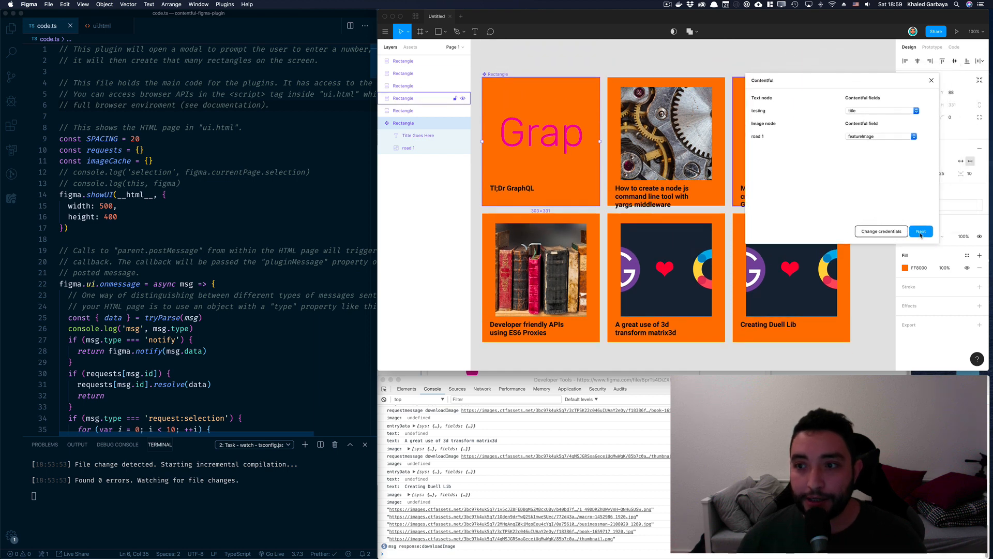
Step: Try list and row layouts, then arrange the cards in a three-column grid
{"action": "left_click", "coordinate": [921, 231]}
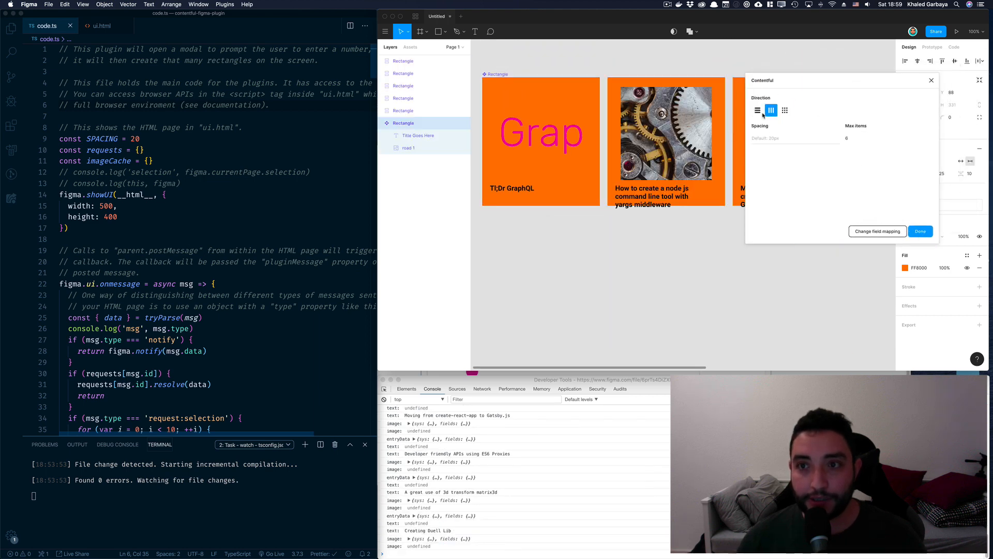
{"action": "left_click", "coordinate": [757, 110]}
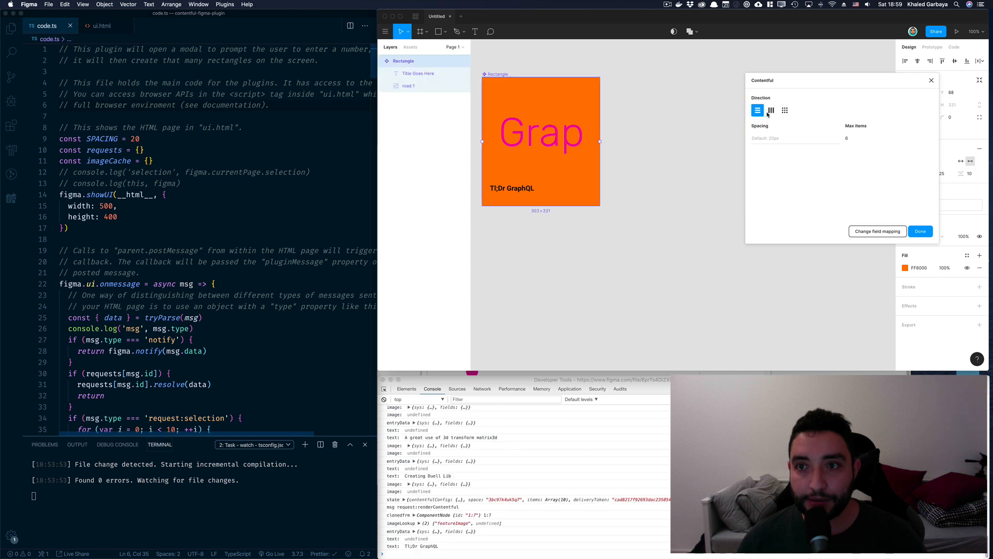
{"action": "left_click", "coordinate": [771, 111]}
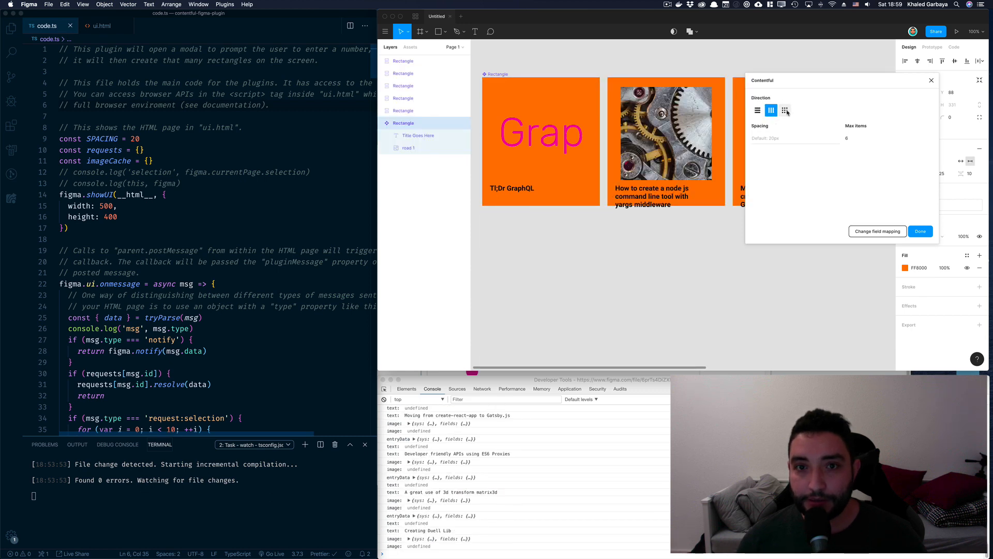
{"action": "left_click", "coordinate": [784, 110]}
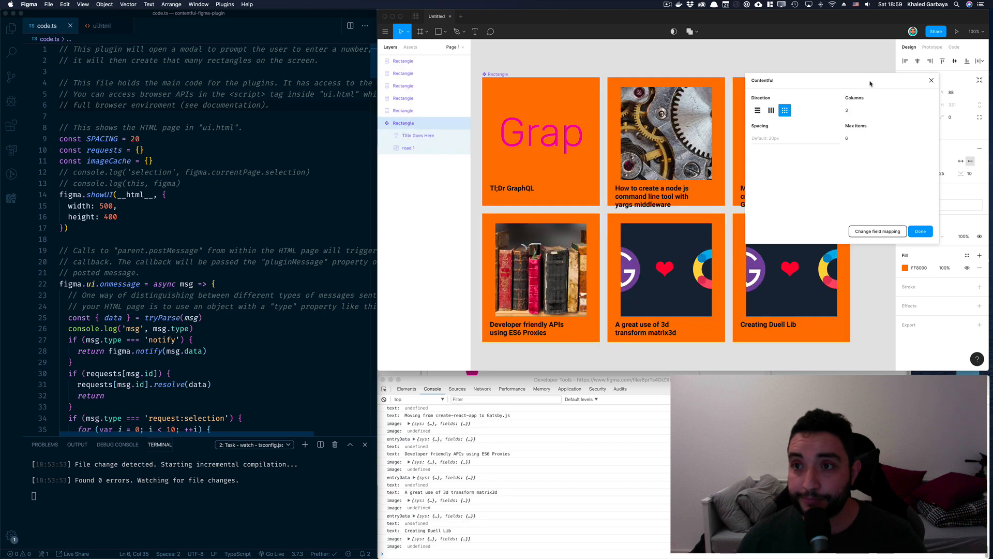